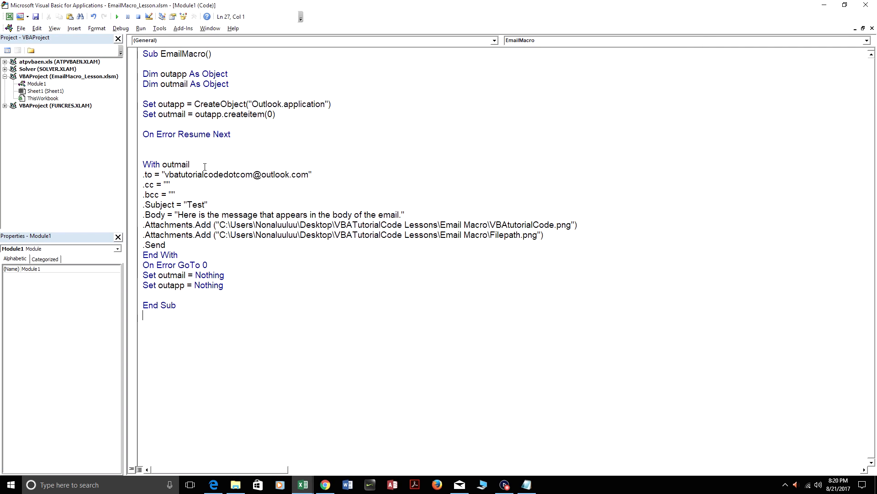
Run the EmailMacro sub to send the test email with its two attachments.
click(117, 16)
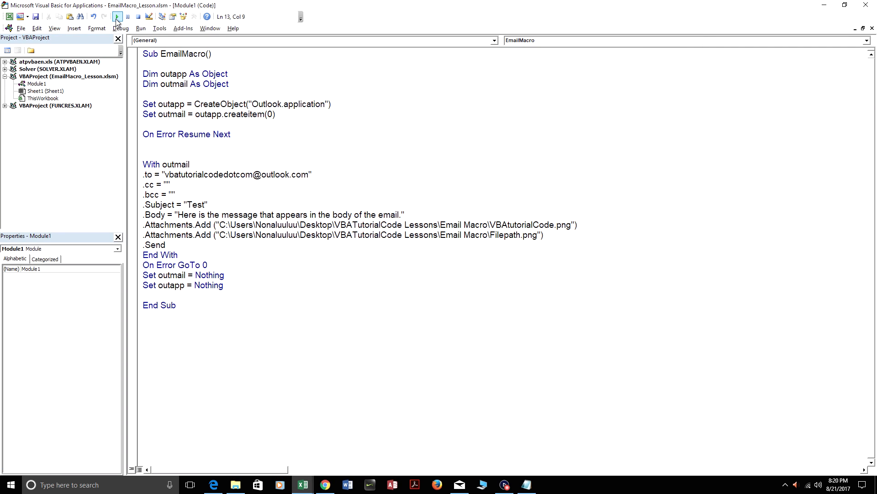
click(117, 16)
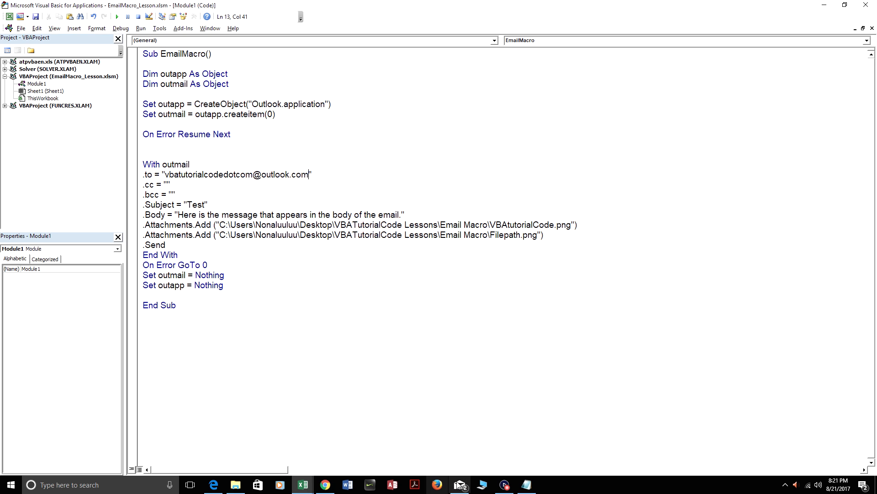
Check the Test emails in Windows Mail, delete them, and return to the VBA editor.
click(458, 484)
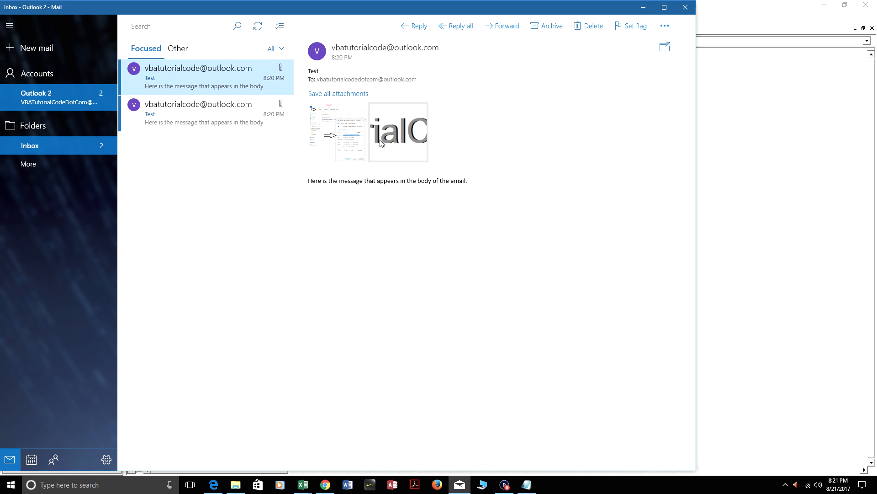
mouse_move(338, 132)
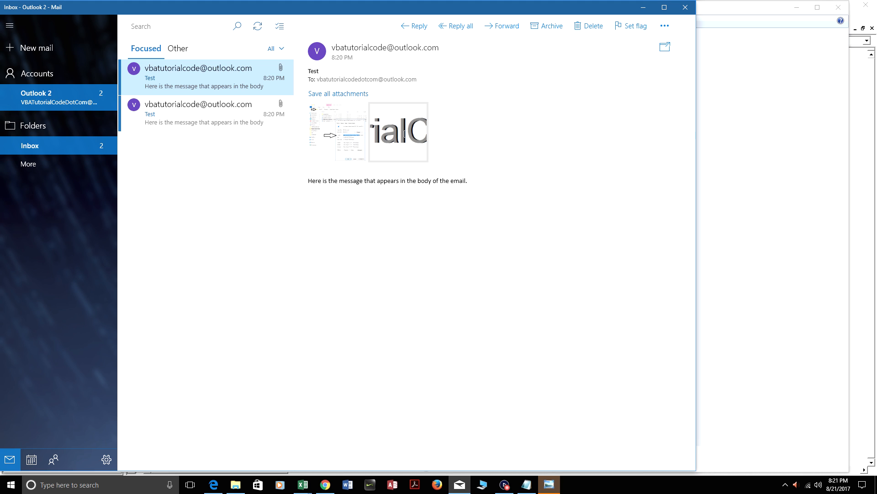
double_click(397, 132)
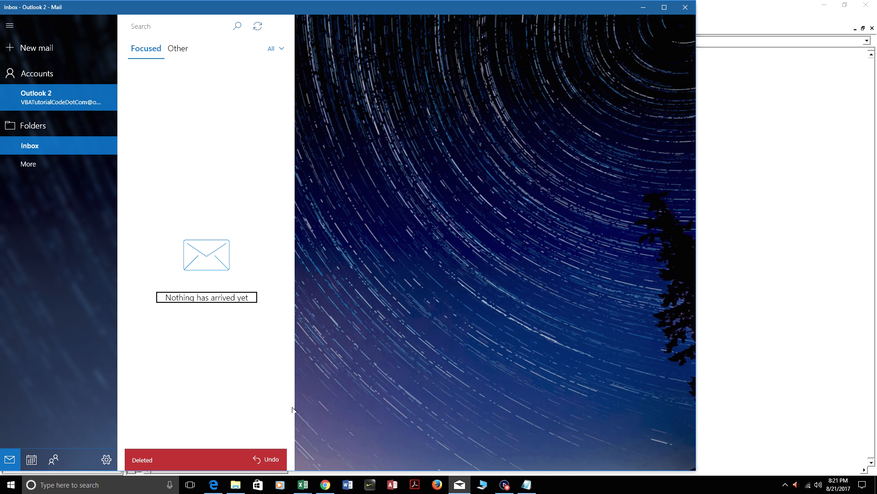
click(303, 484)
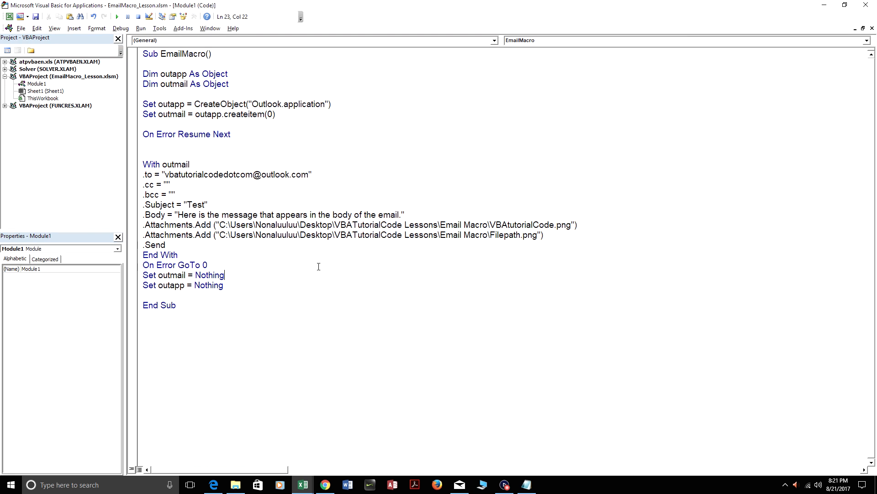
Highlight the recipient address, 'Test' subject and first attachment path, then open File Explorer.
drag(164, 174, 170, 184)
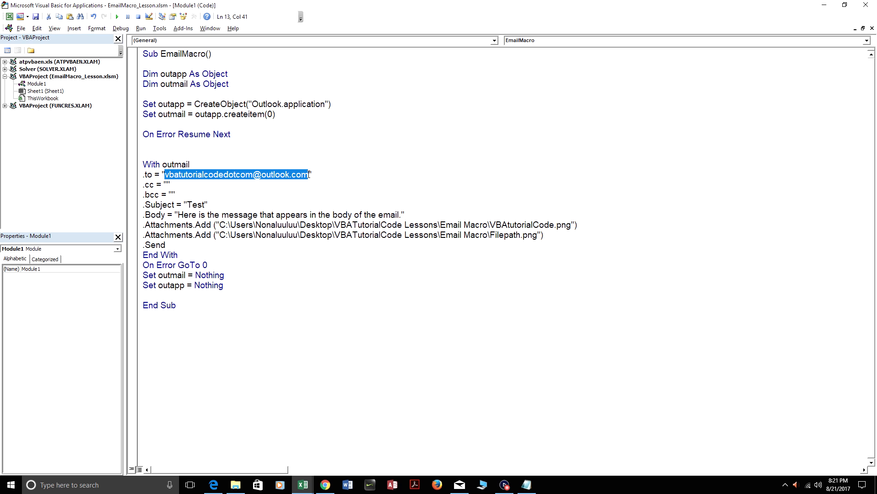
mouse_move(171, 194)
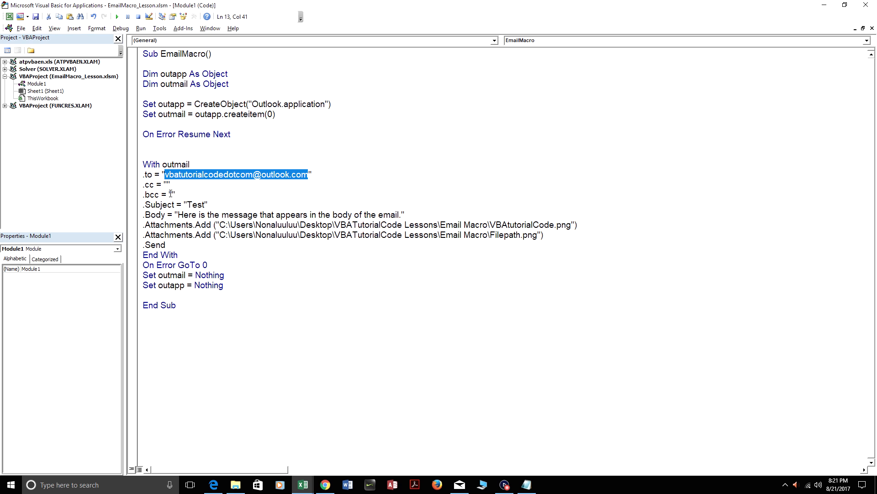
double_click(197, 204)
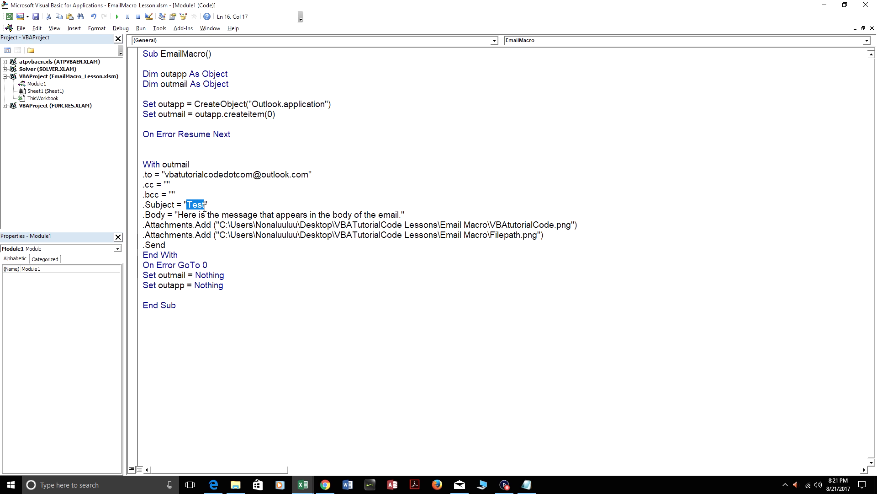
drag(179, 214, 401, 214)
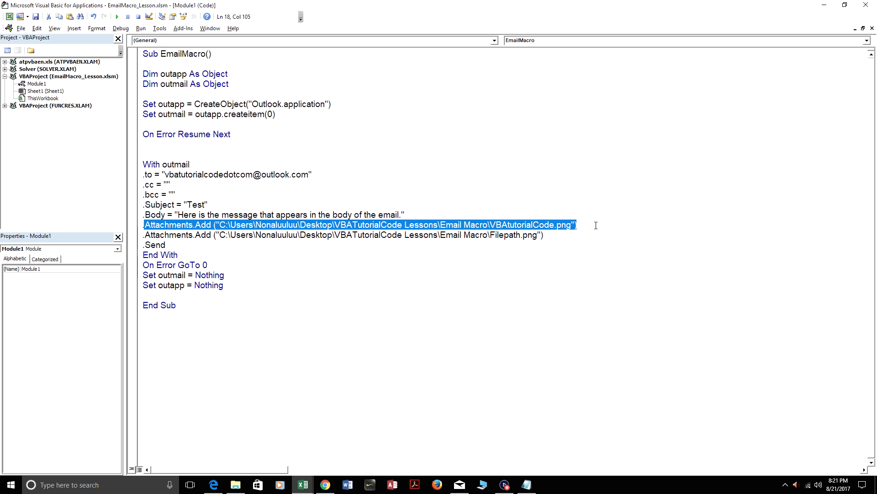
click(515, 224)
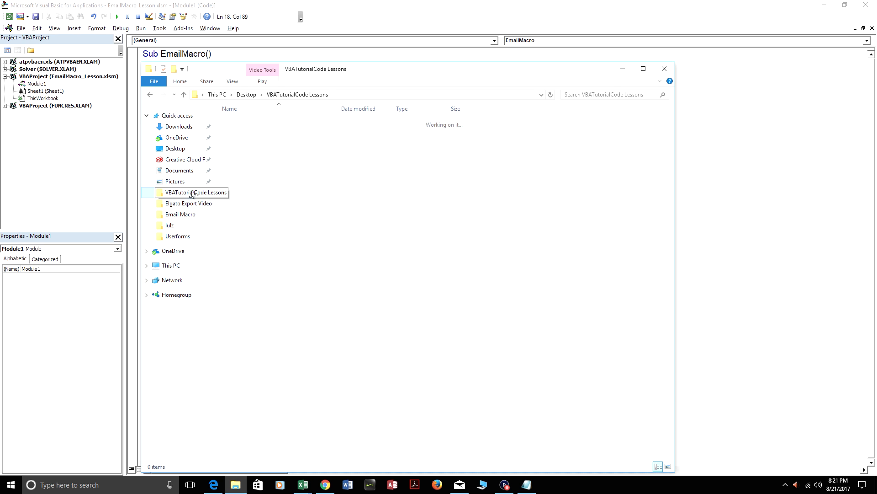
View Filepath.png's properties in the Email Macro folder, then close Explorer.
click(364, 95)
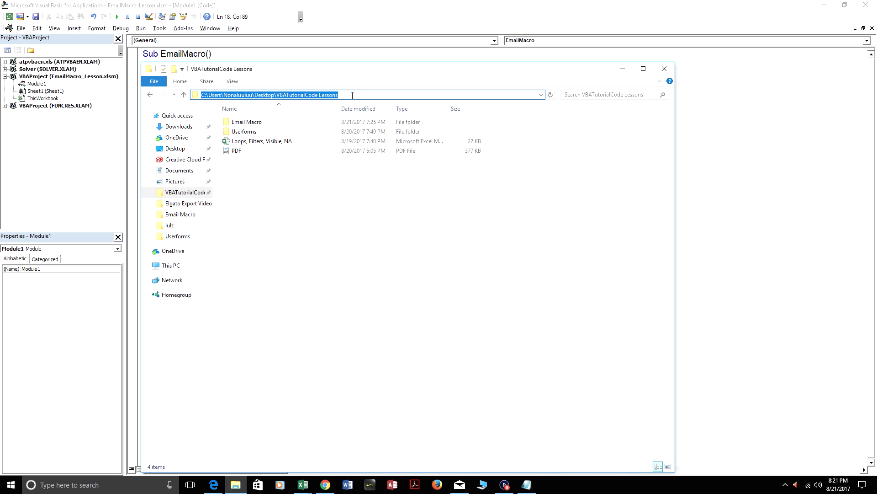
right_click(273, 94)
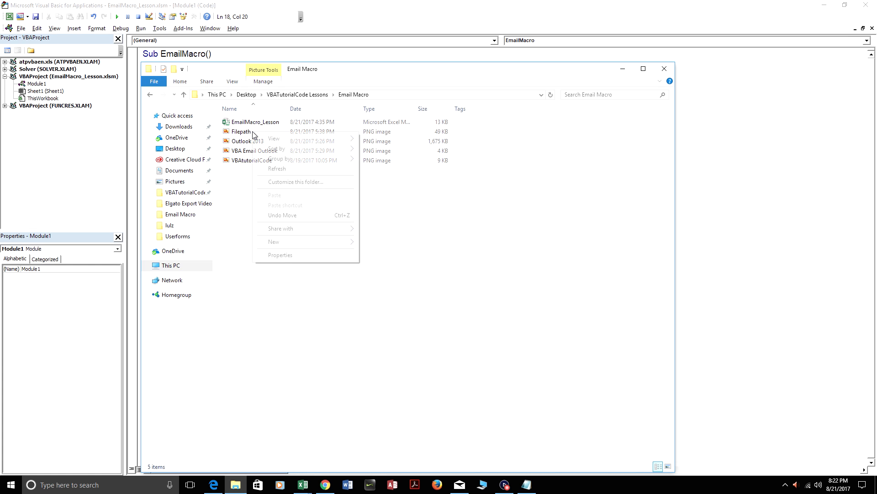
right_click(241, 132)
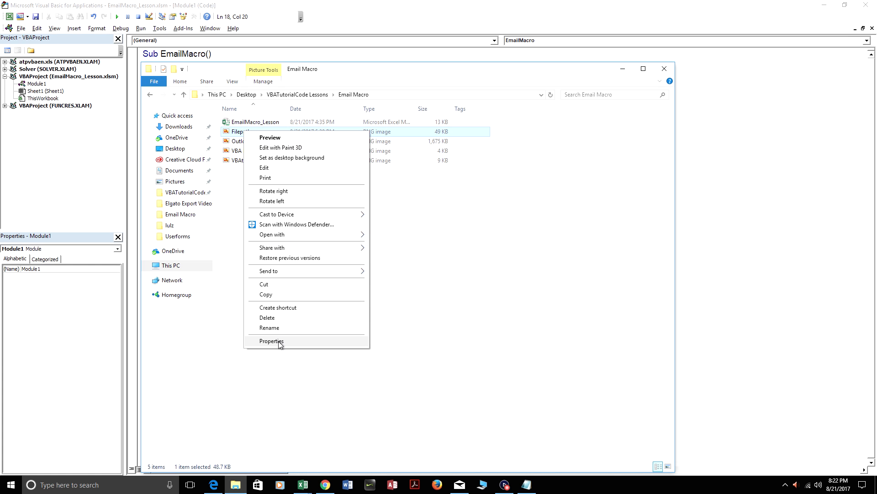
click(271, 341)
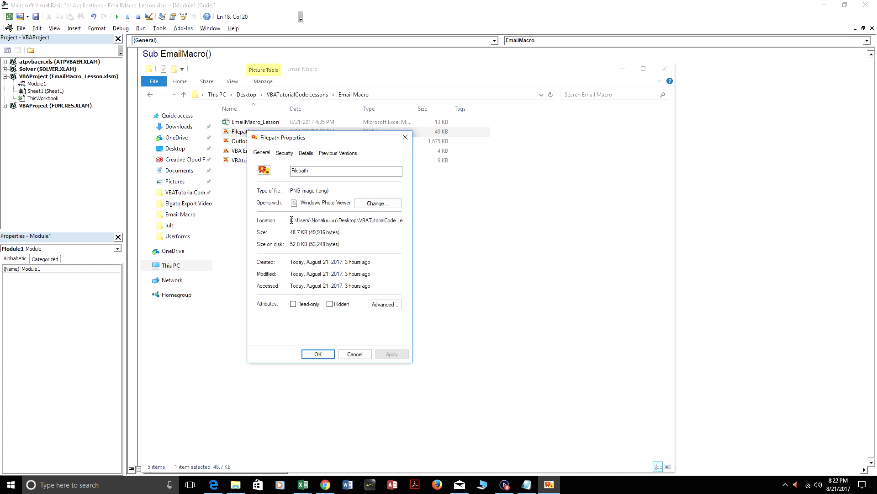
mouse_move(289, 222)
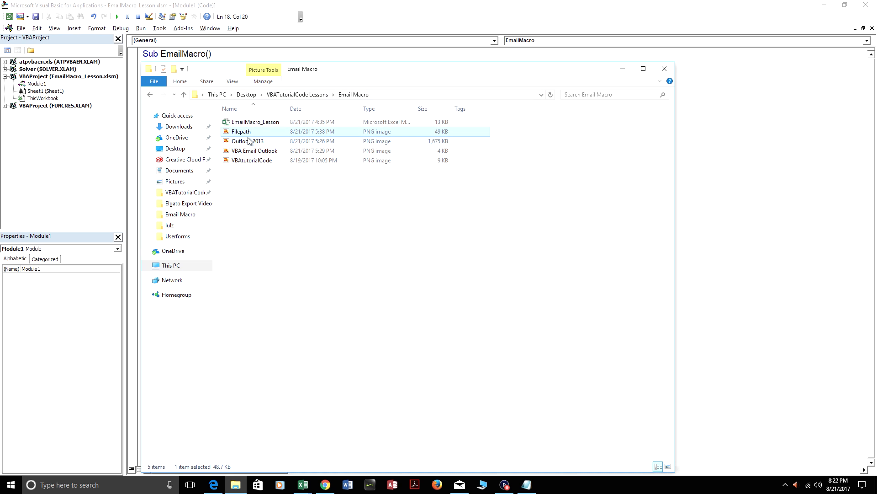
click(241, 131)
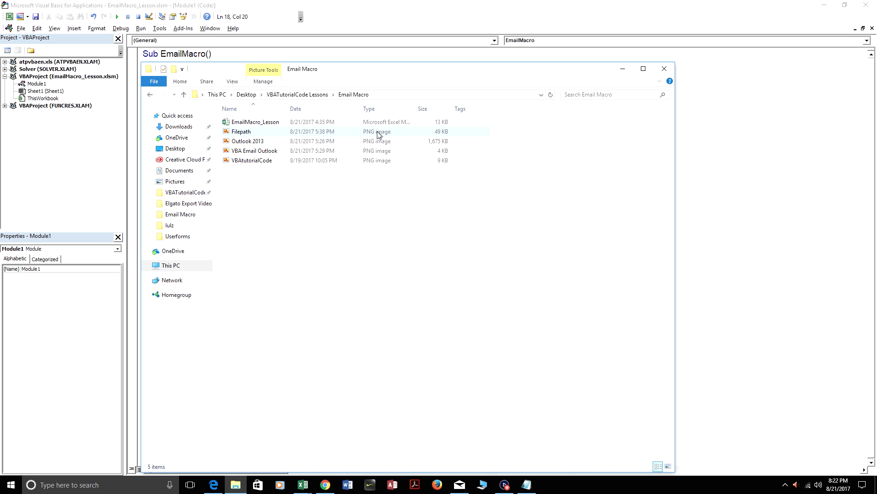
double_click(241, 131)
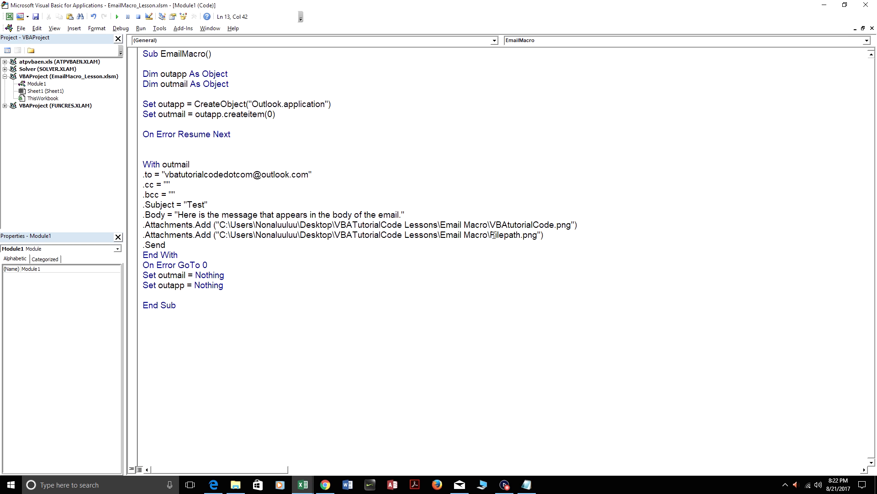
Delete the Filepath.png .Attachments.Add line, keeping only VBAtutorialCode.png.
double_click(504, 234)
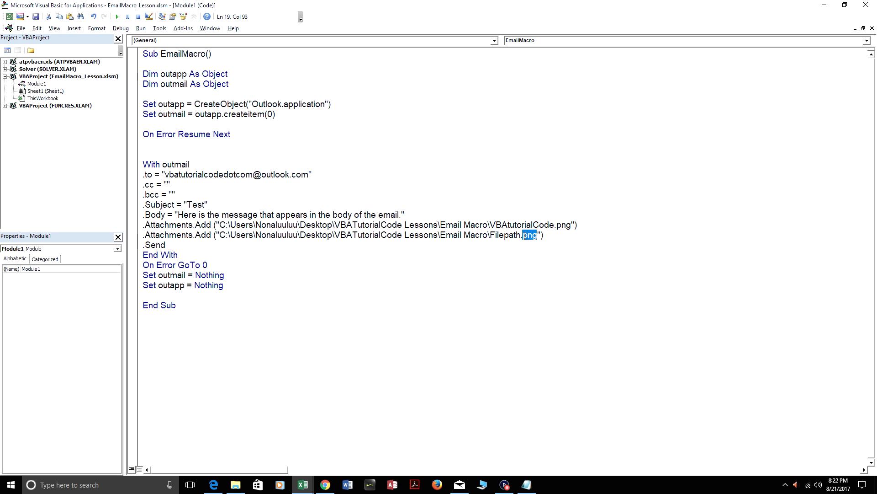
mouse_move(526, 239)
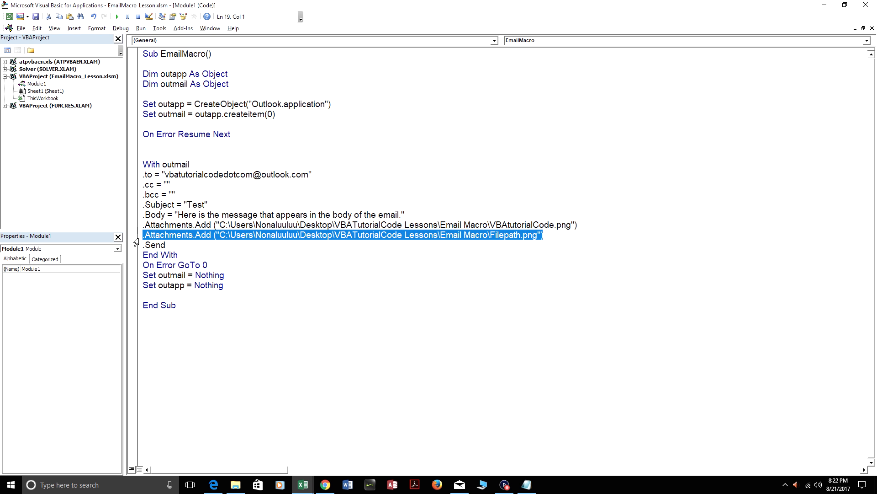
key(Delete)
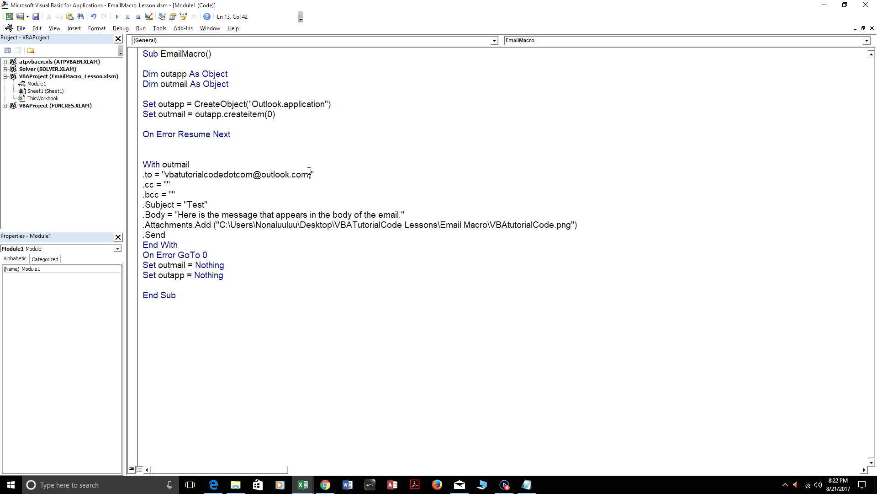
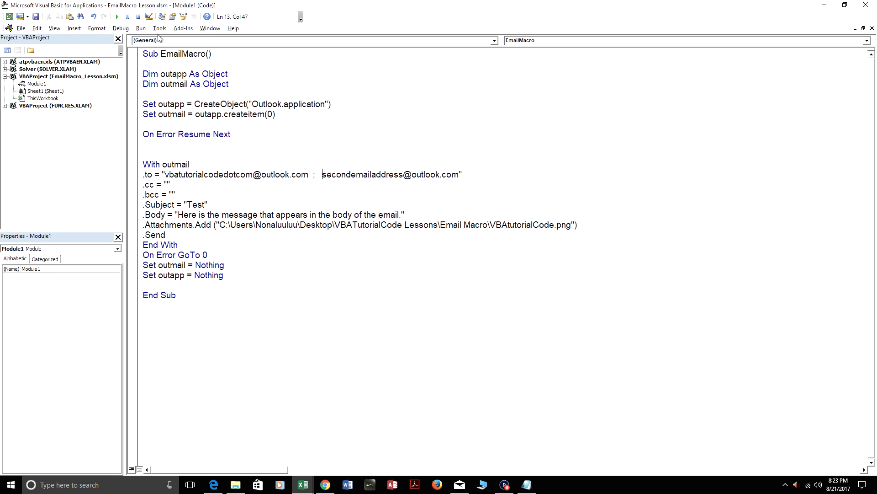
click(159, 27)
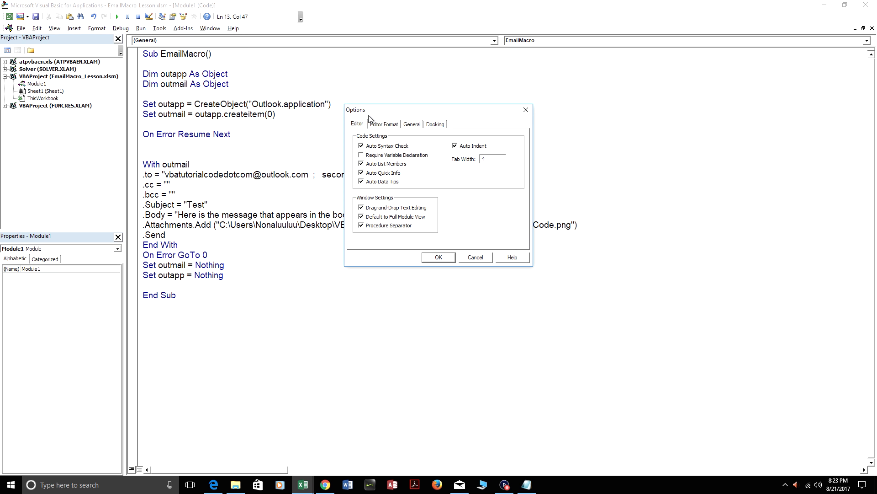
click(383, 123)
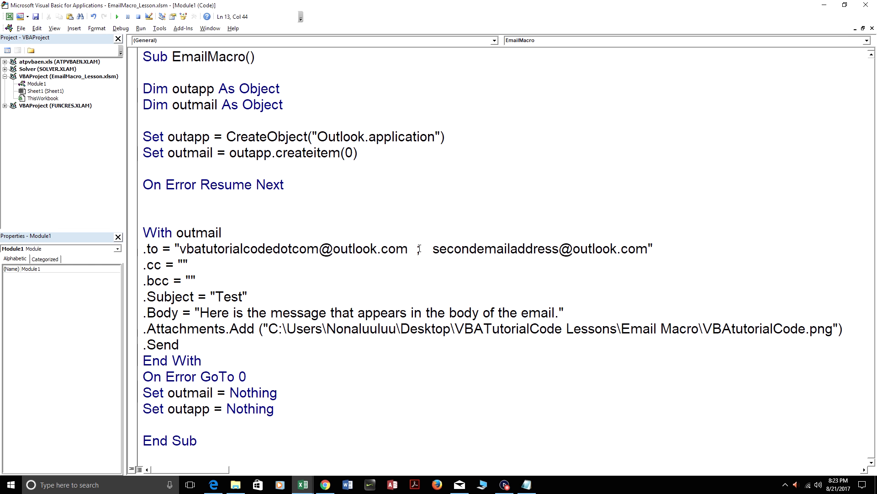
Remove the spaces around the semicolon joining the two recipient addresses.
text(;)
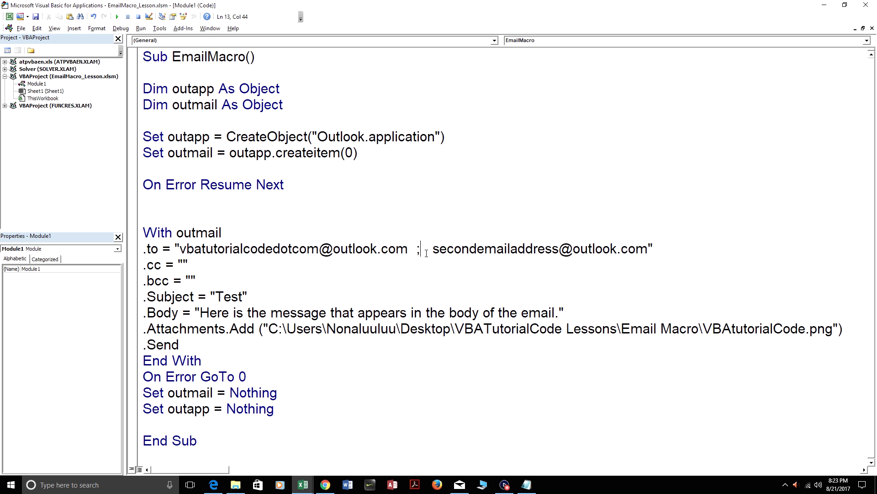
key(Backspace)
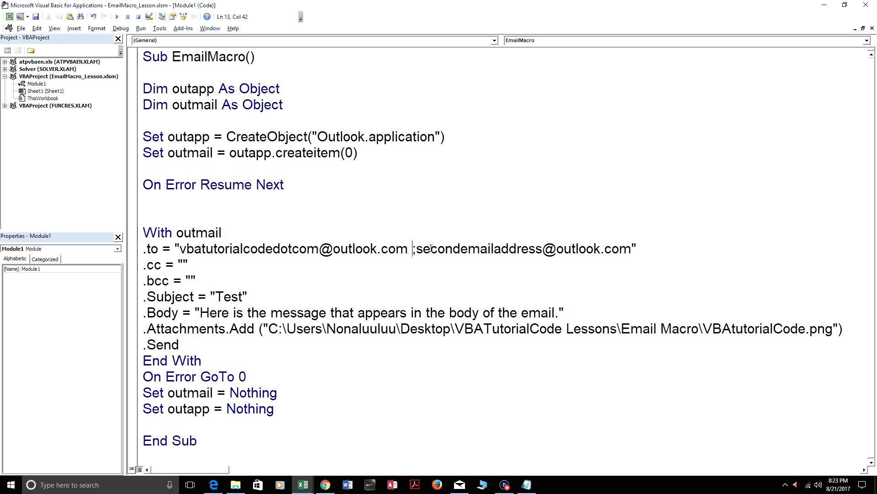
key(Backspace)
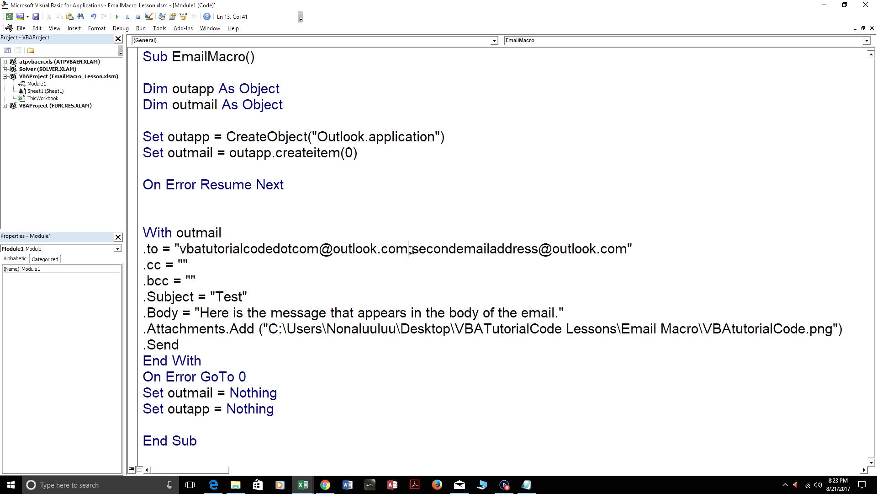
mouse_move(544, 318)
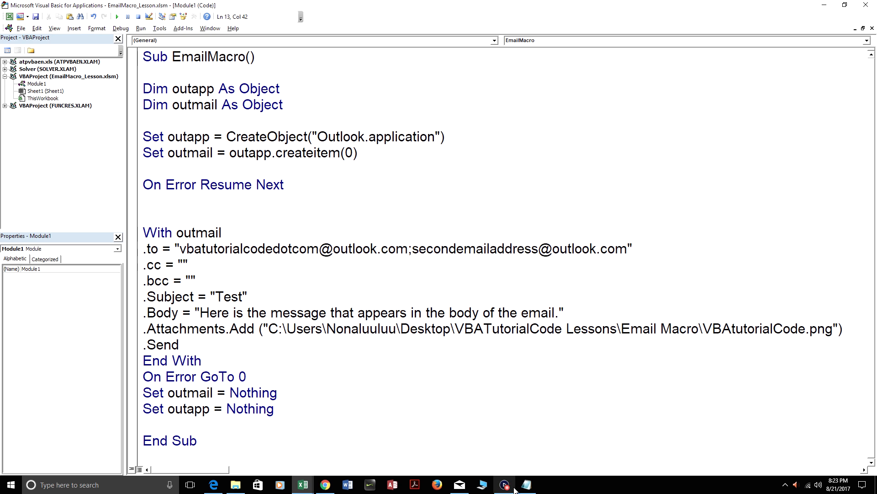
click(503, 484)
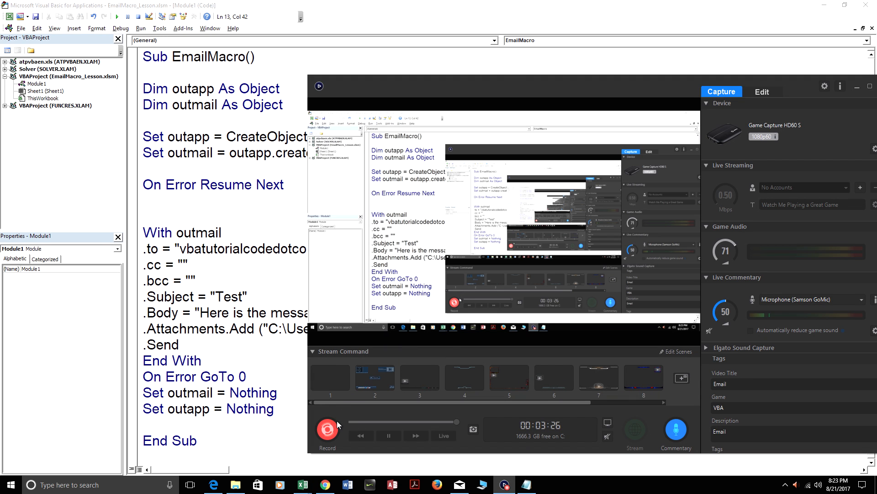